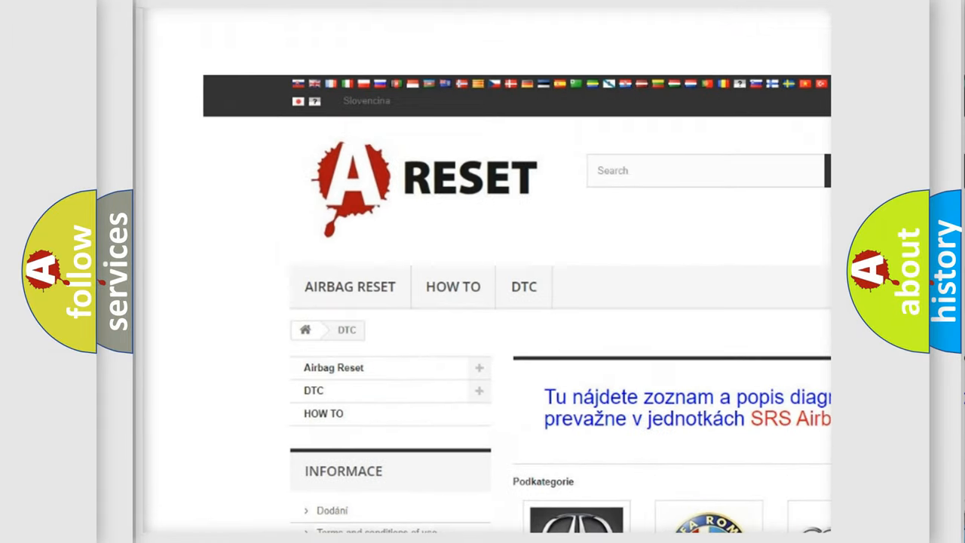
Scroll through the Lexus DTC page to the B1835:58 code entry and its condition definition.
scroll(down, 3)
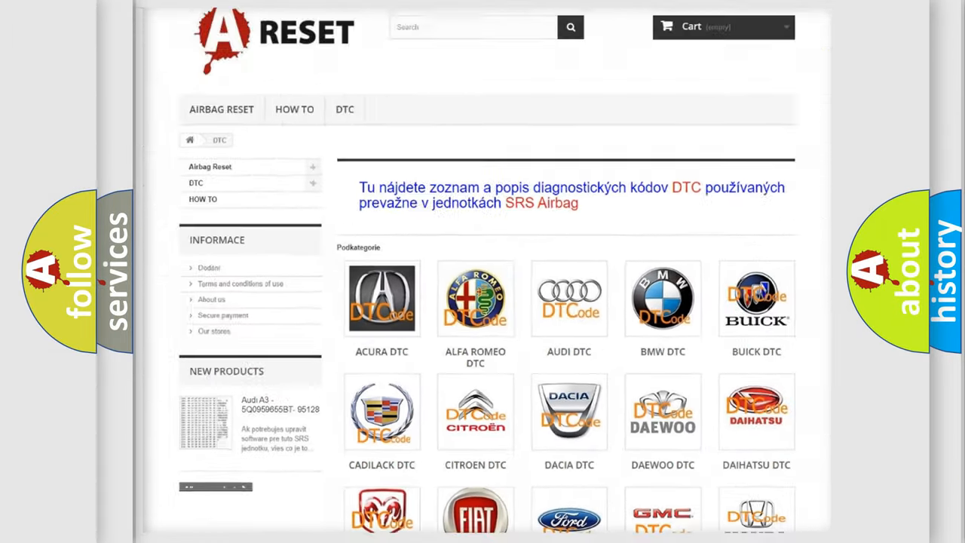
scroll(down, 3)
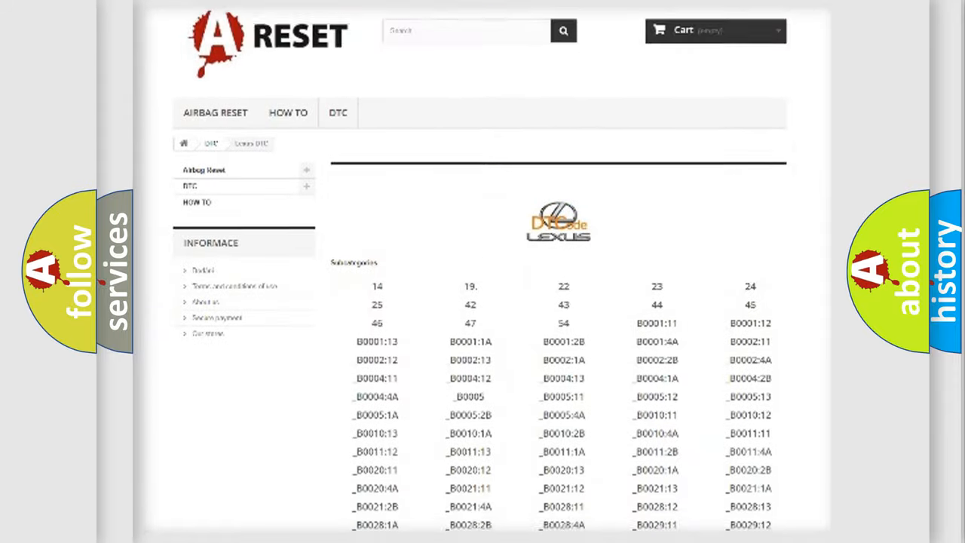
scroll(down, 3)
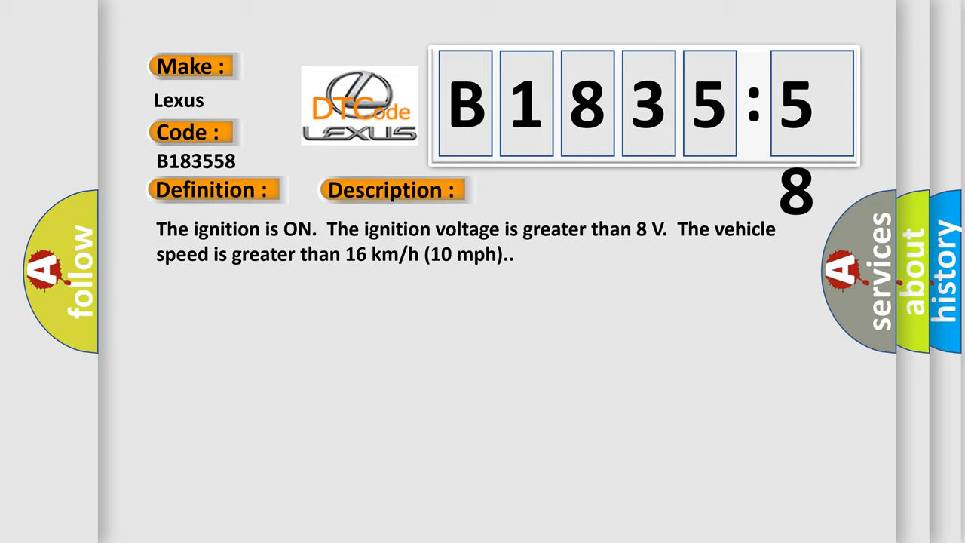
Reveal the cause text: TCC brake switch signal circuit voltage stuck low or high.
click(553, 189)
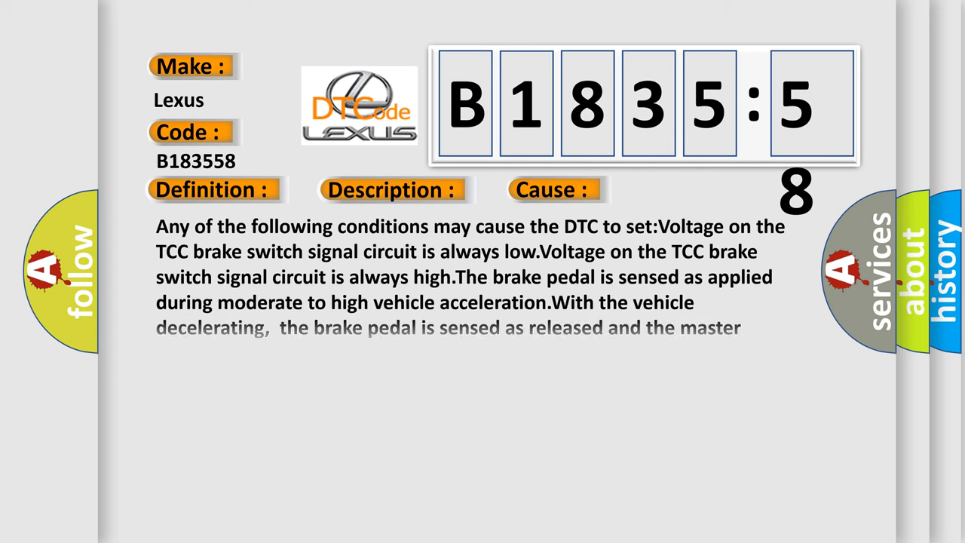